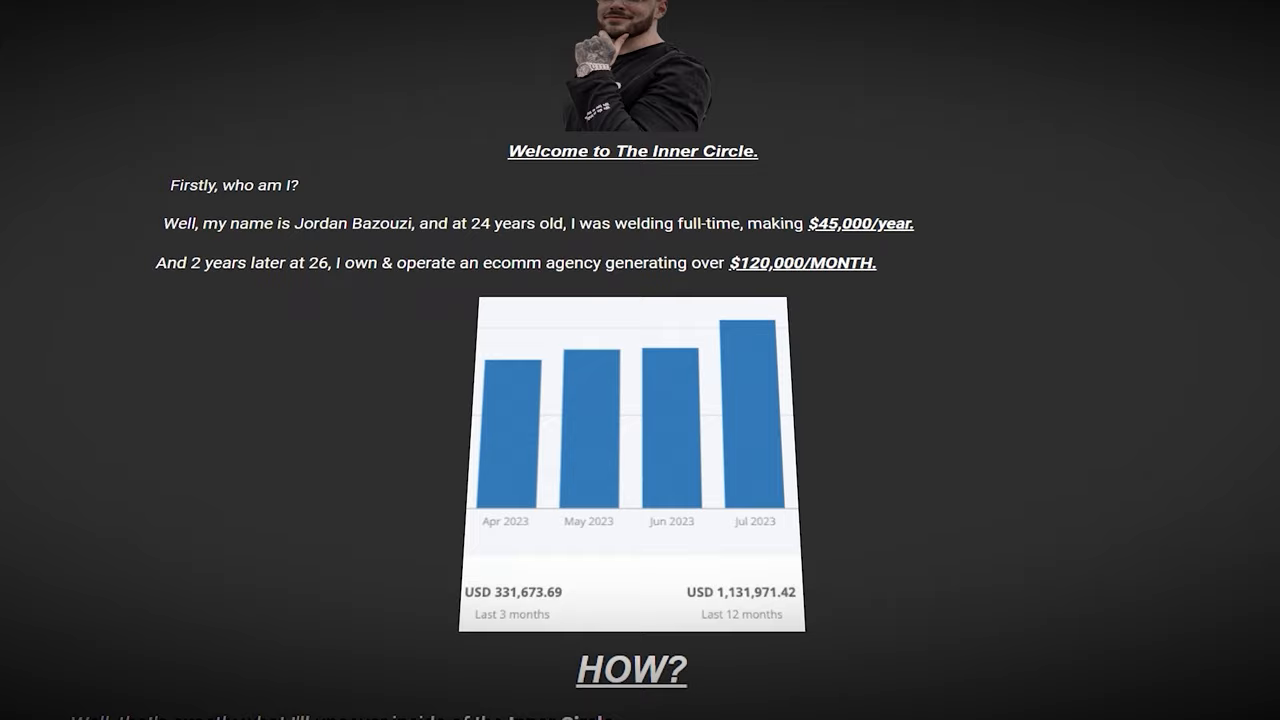
pyautogui.scroll(-3)
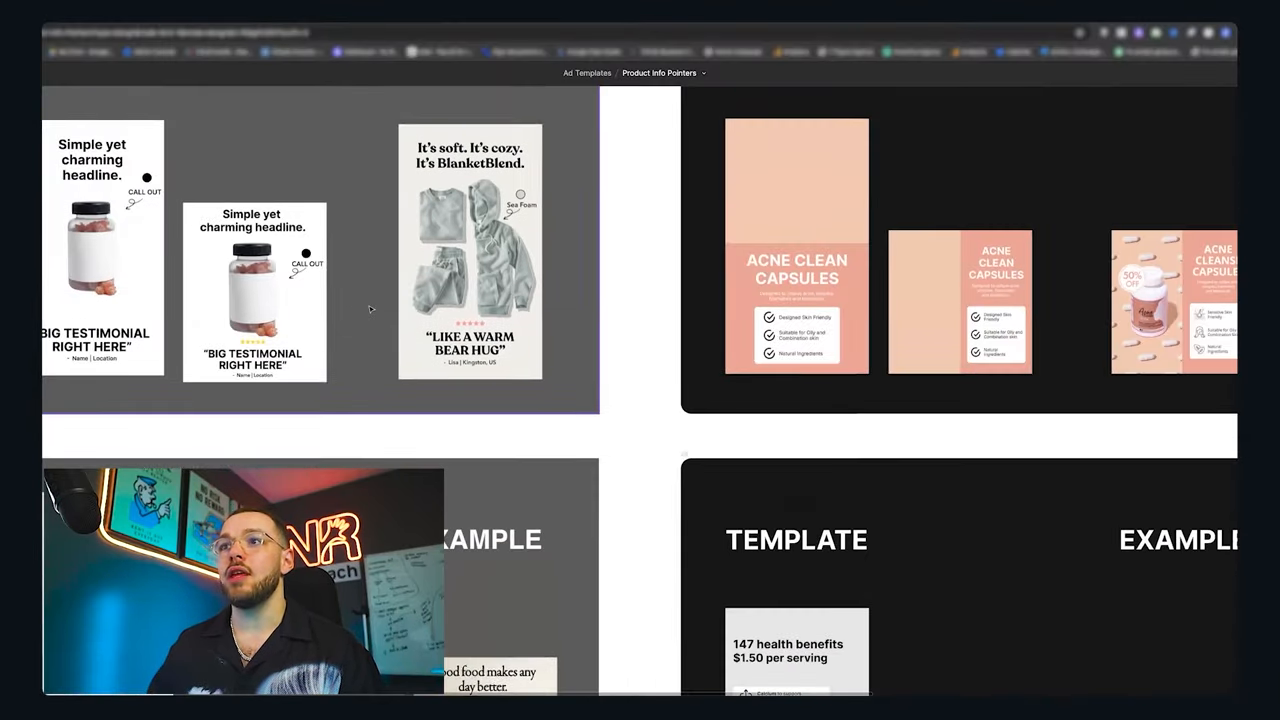
pyautogui.scroll(-3)
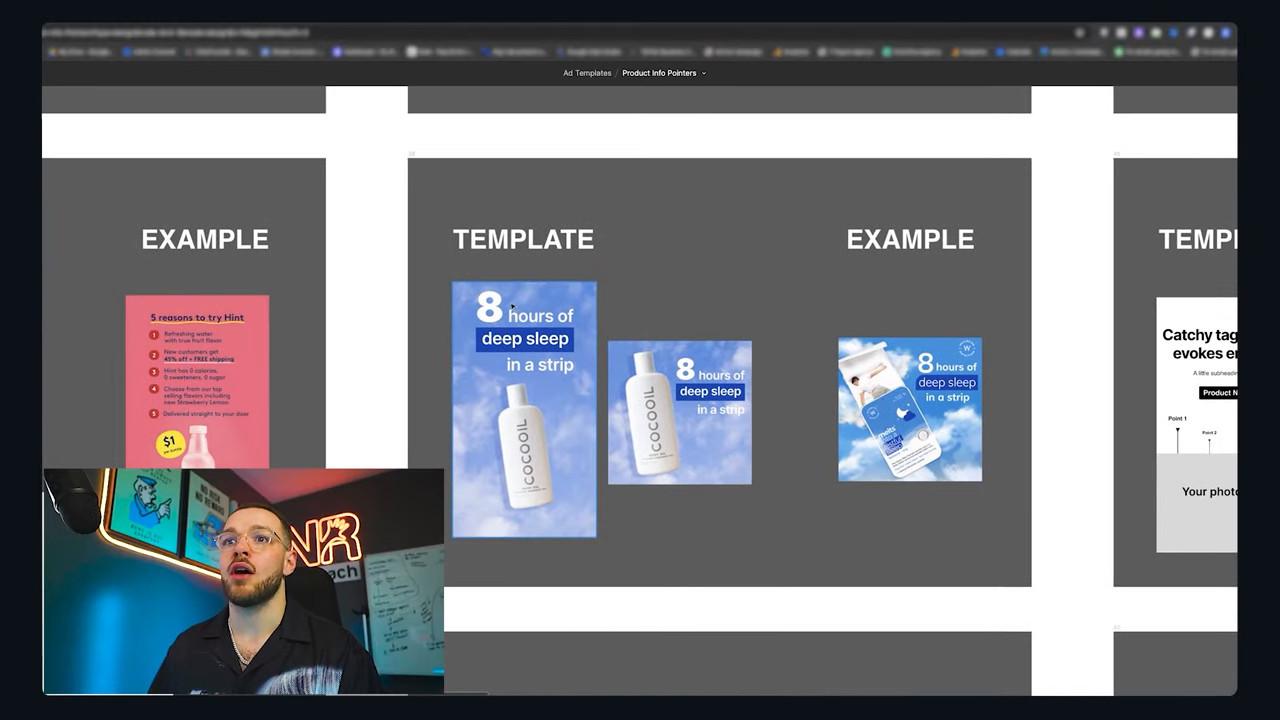
pyautogui.scroll(-3)
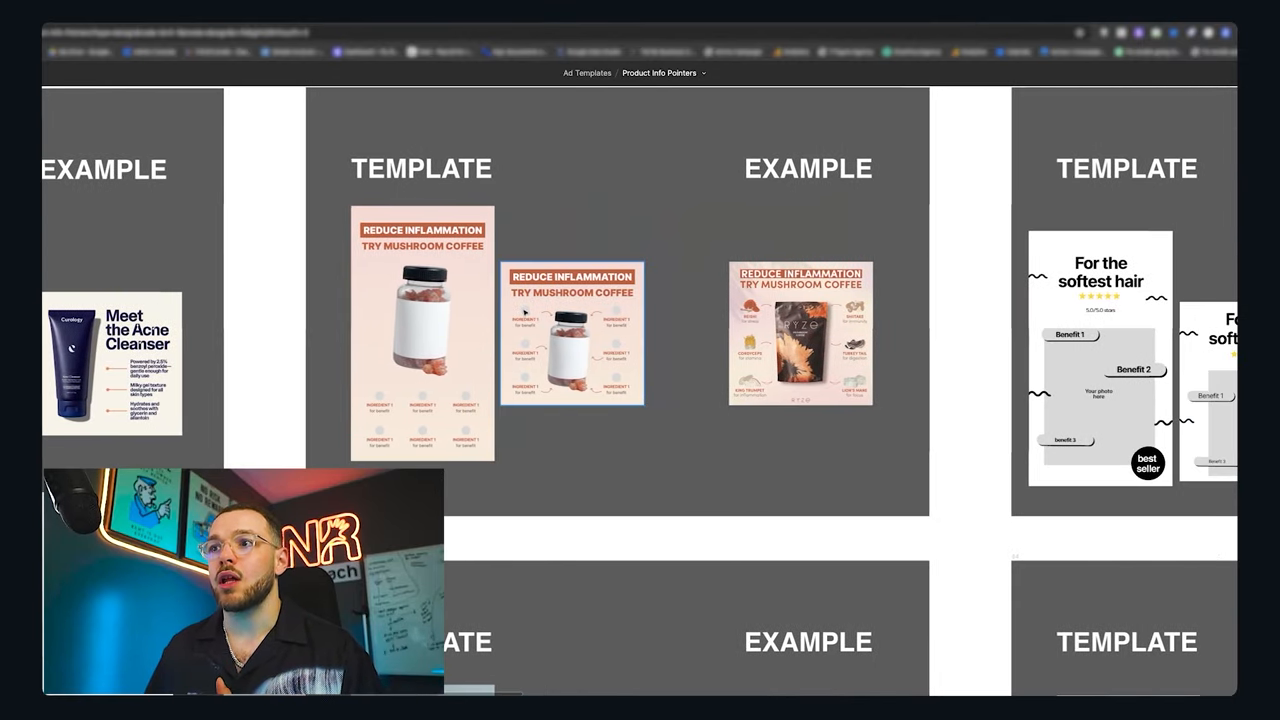
pyautogui.hscroll(3)
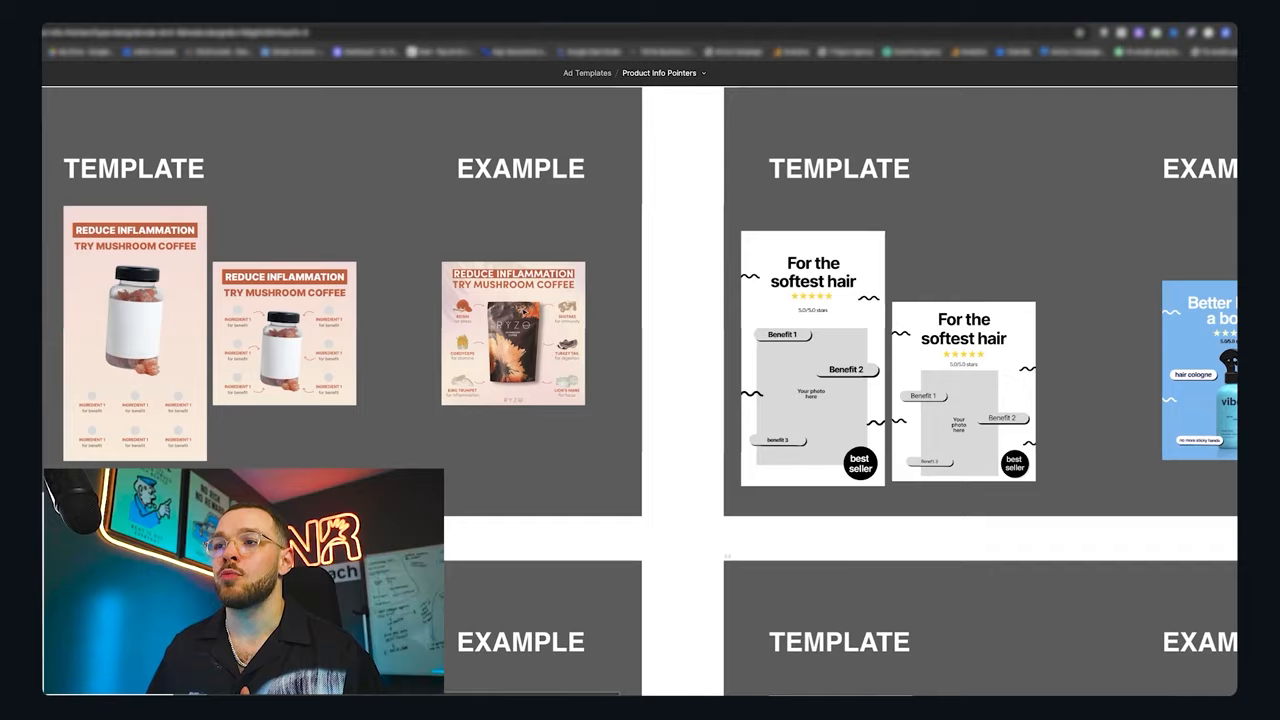
pyautogui.hscroll(3)
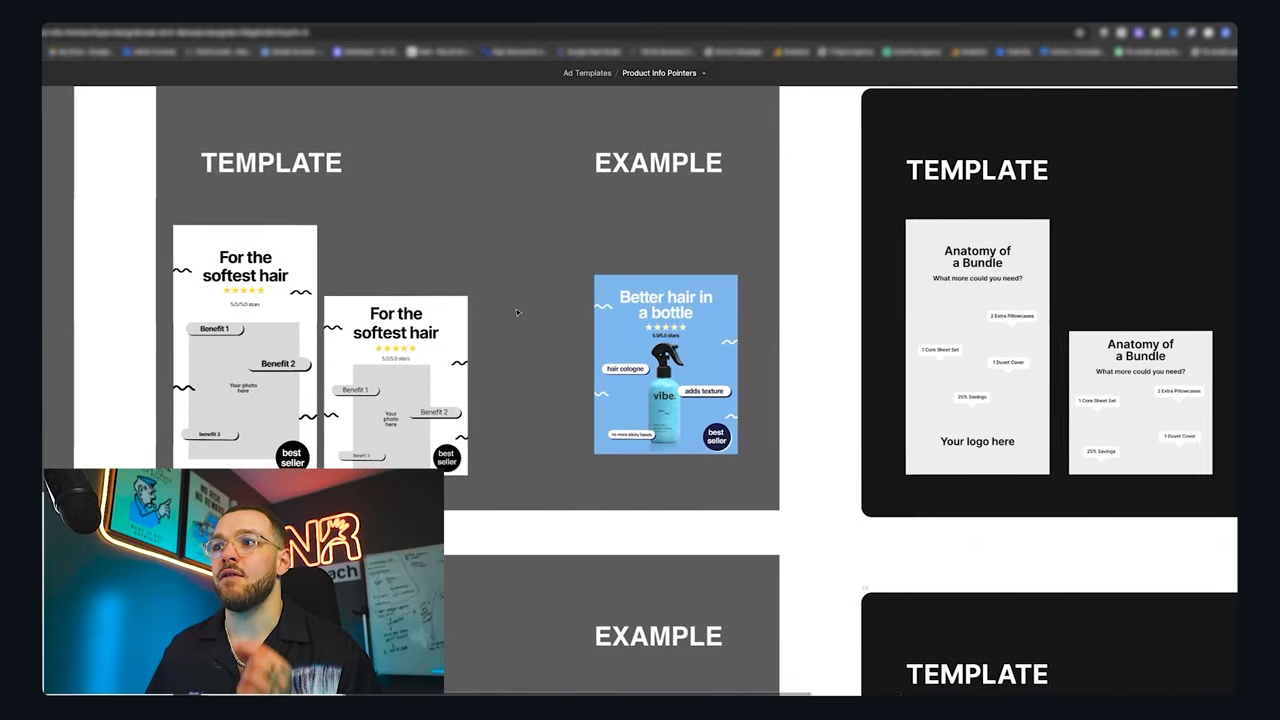
pyautogui.scroll(-3)
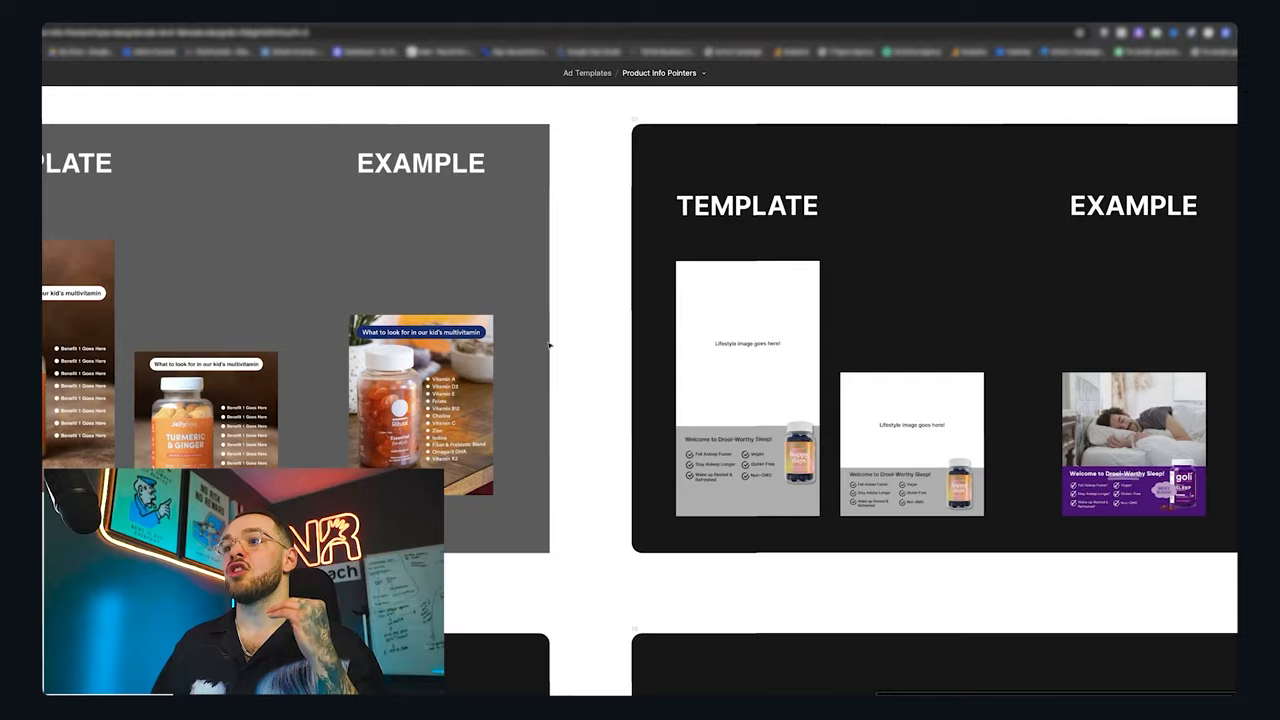
pyautogui.scroll(-3)
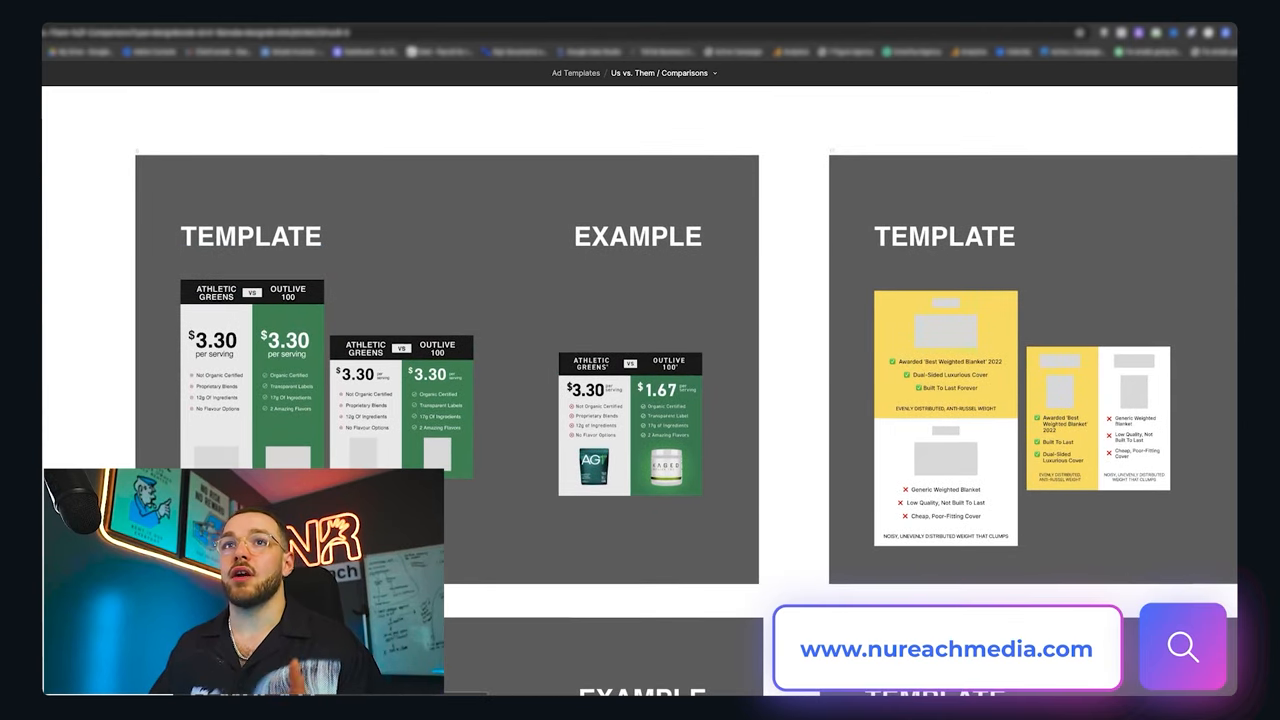
pyautogui.hscroll(3)
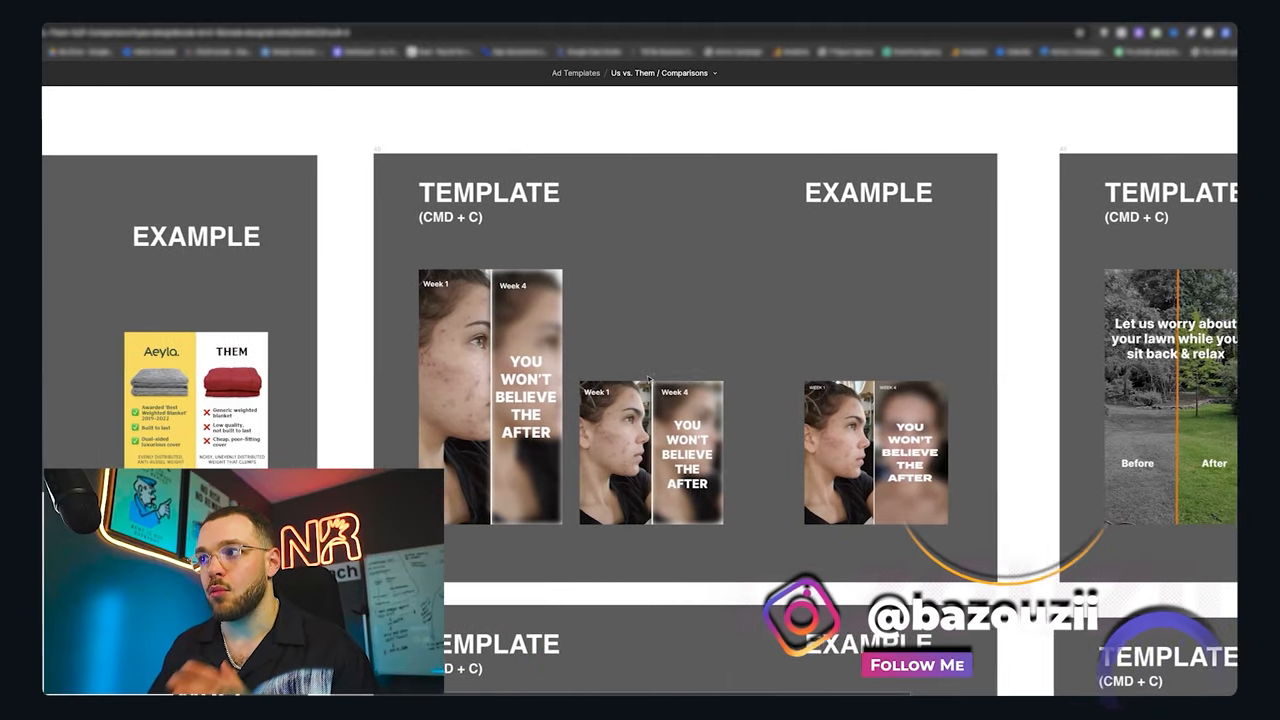
pyautogui.hscroll(3)
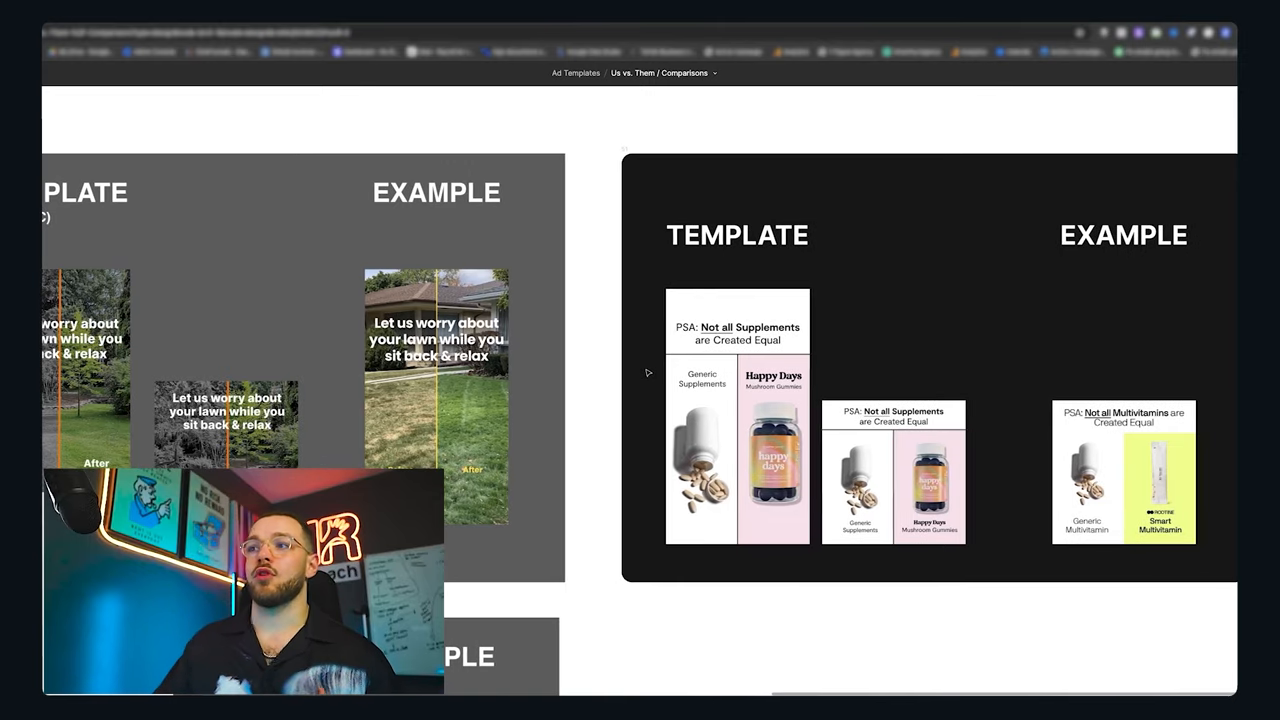
pyautogui.scroll(-3)
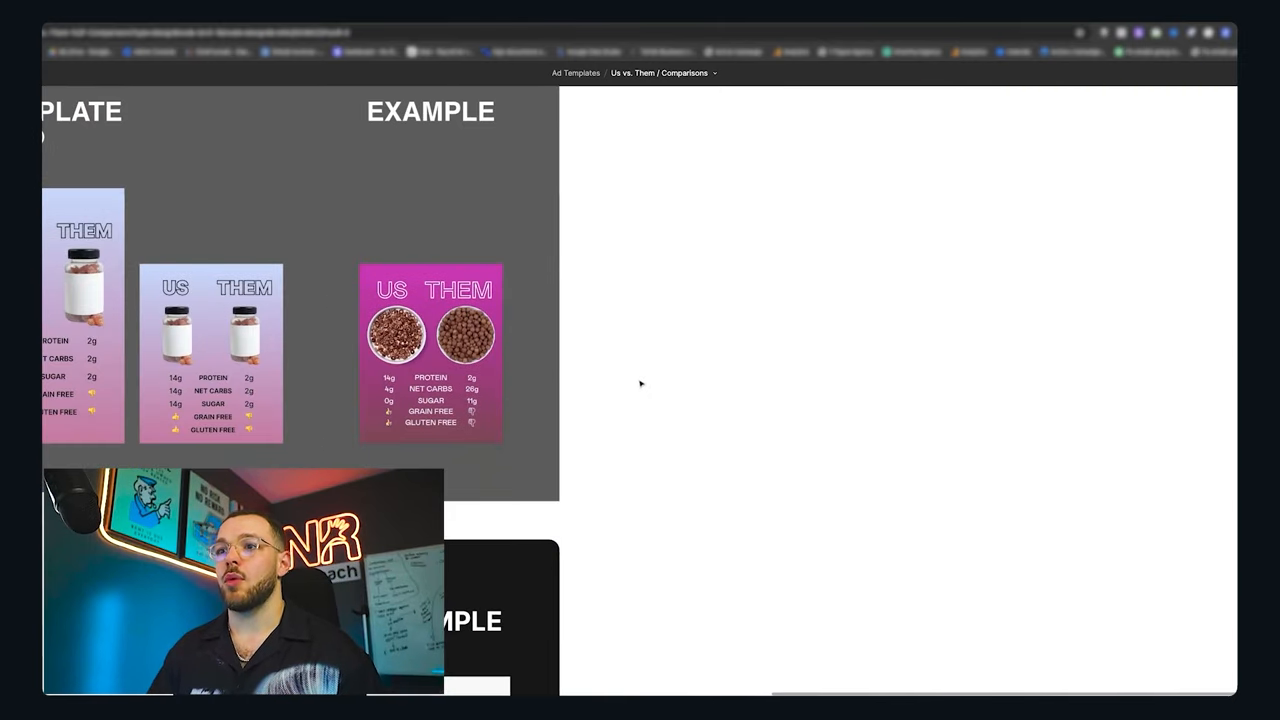